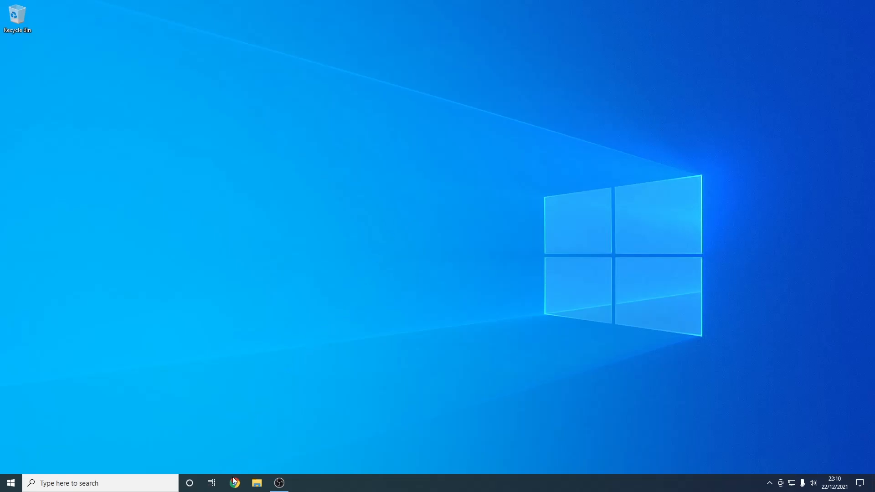
Step: Search Google for 'citra 3ds' in Chrome
click(234, 483)
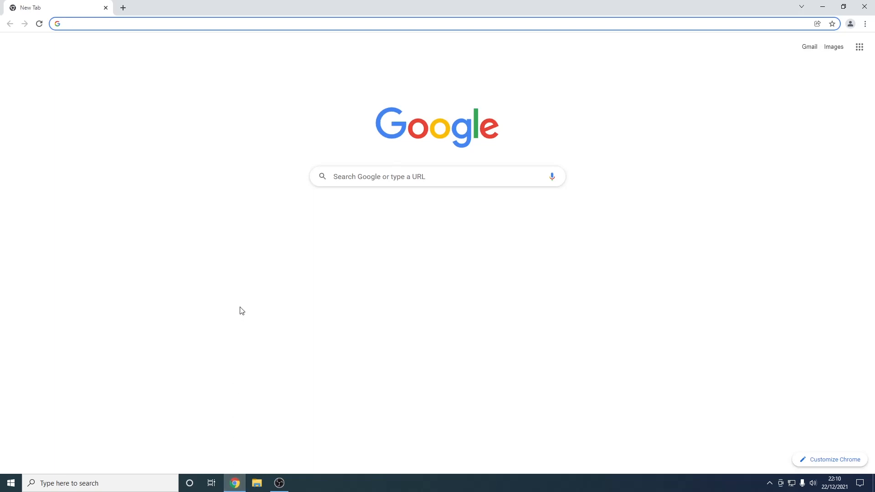
text(citra 3ds)
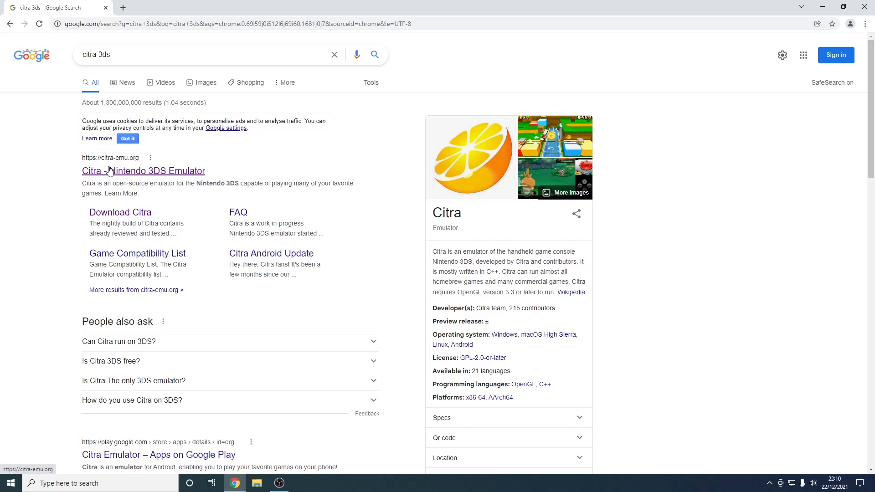
mouse_move(113, 162)
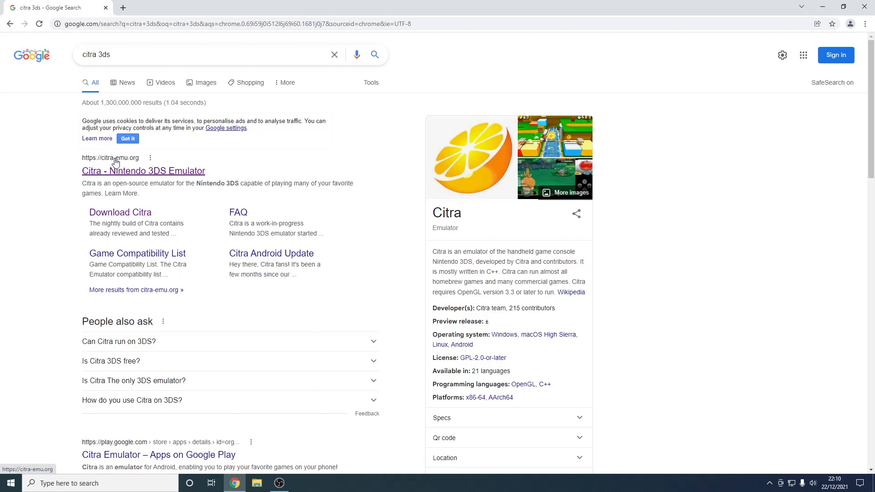
mouse_move(135, 176)
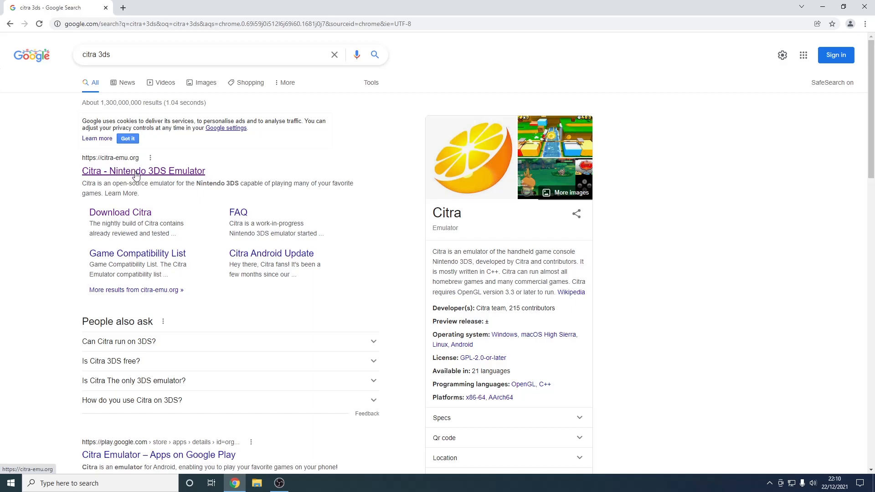
Step: From citra-emu.org's download page, download the Windows x64 installer citra-setup-windows.exe
click(143, 170)
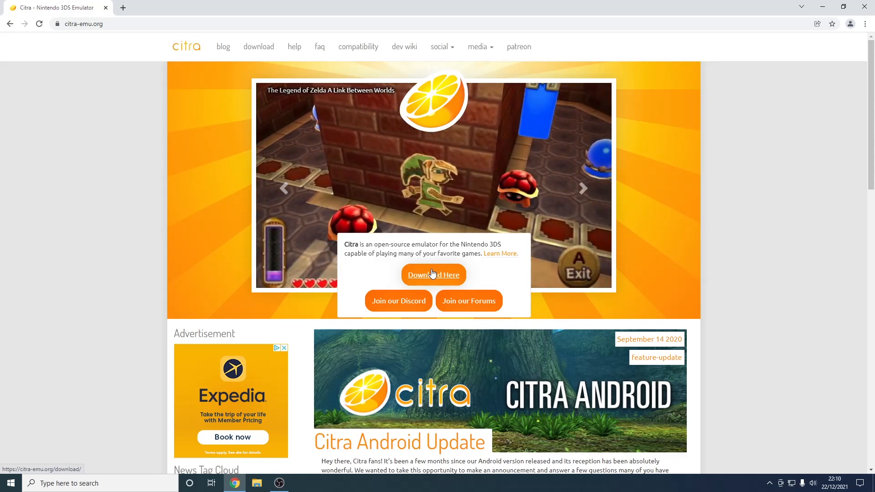
click(434, 274)
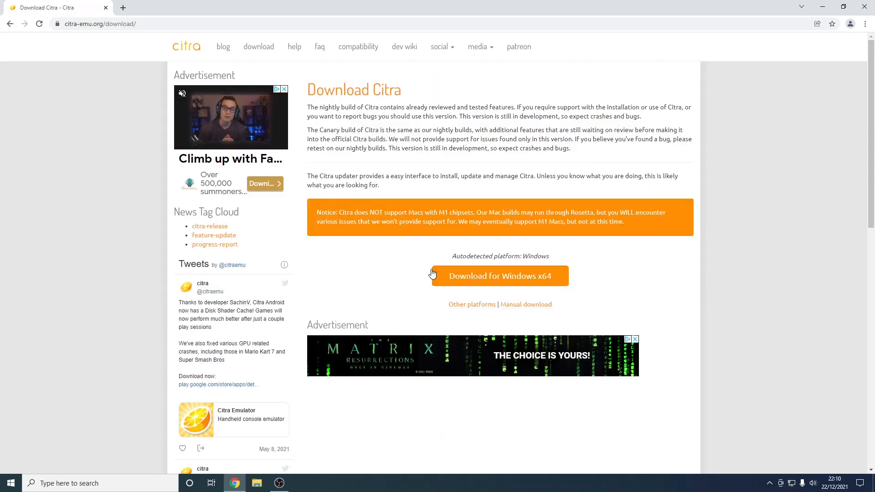
double_click(459, 256)
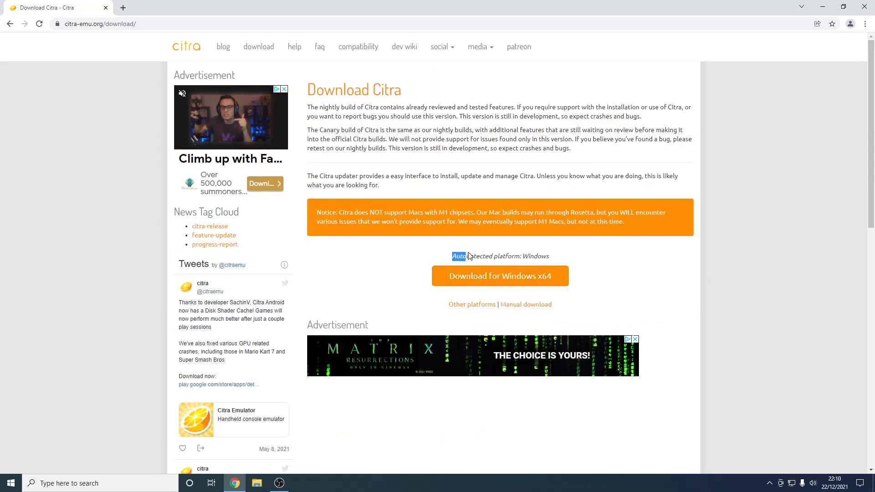
drag(452, 257, 547, 256)
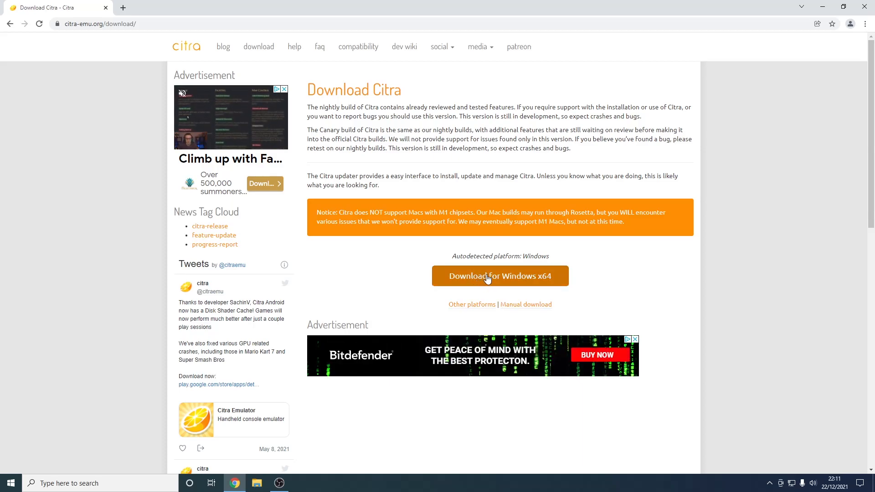
mouse_move(529, 277)
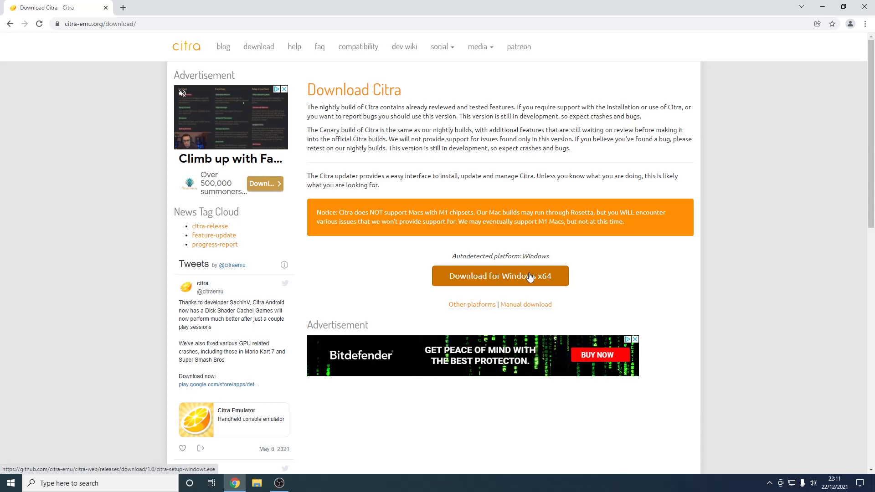
click(499, 276)
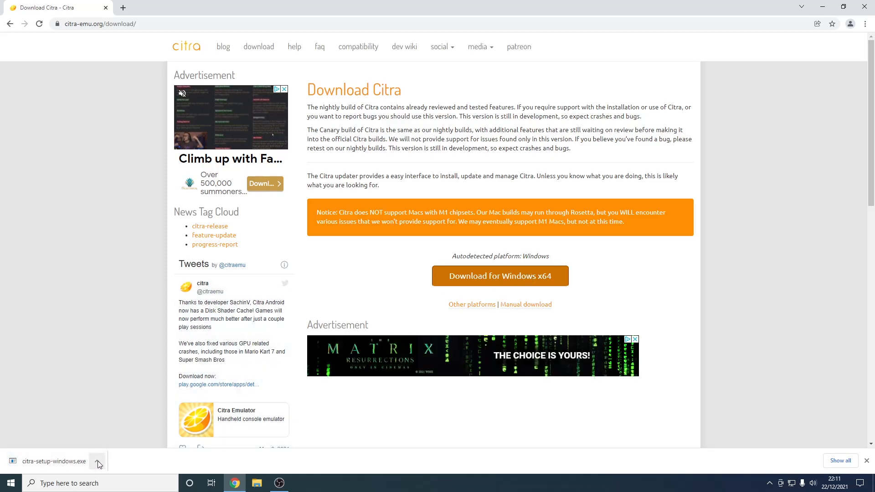
Step: Run the downloaded citra-setup-windows.exe from the download bar
click(98, 461)
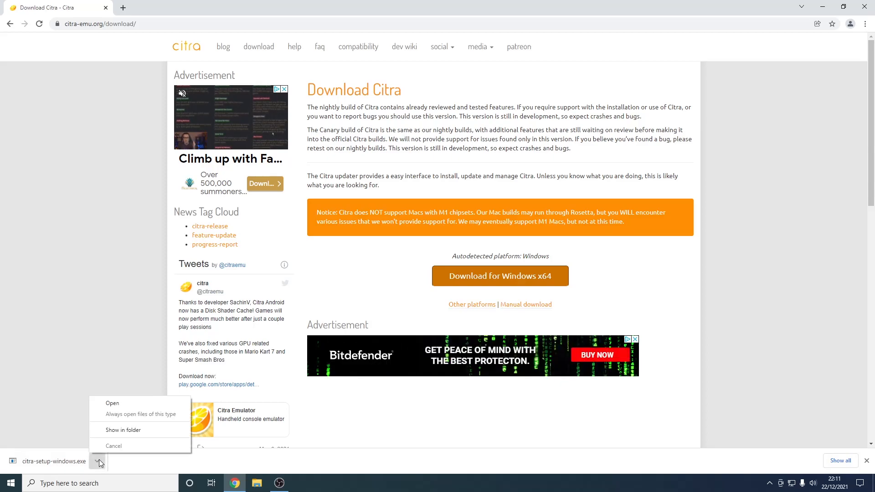
mouse_move(110, 406)
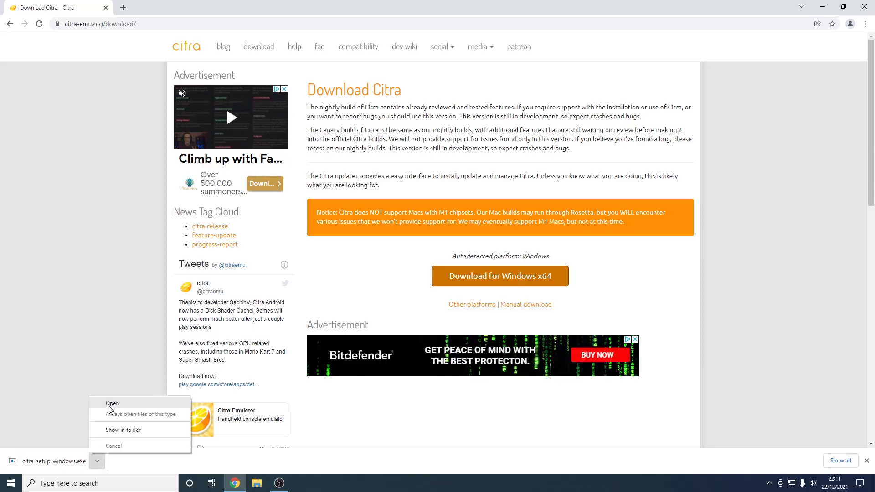
click(112, 404)
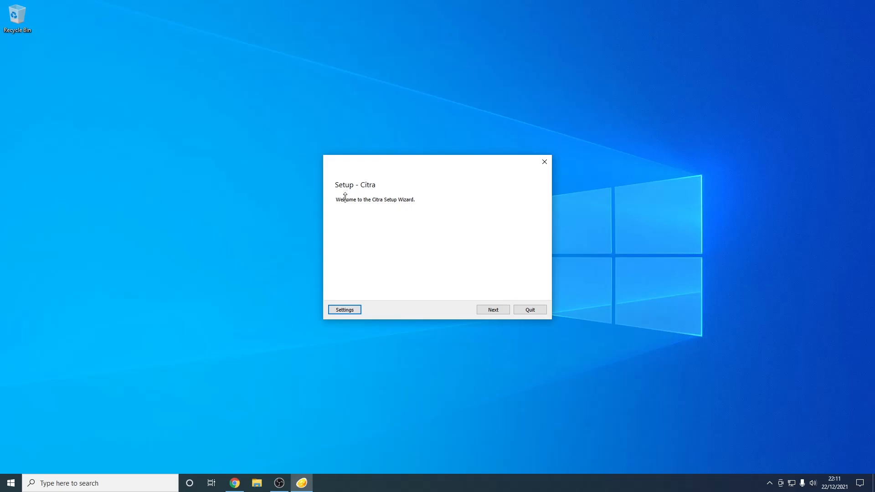
mouse_move(390, 202)
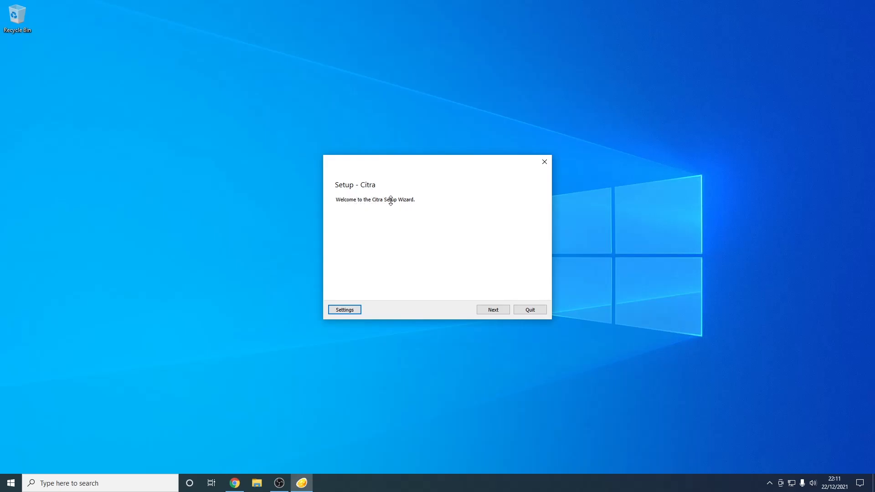
mouse_move(391, 200)
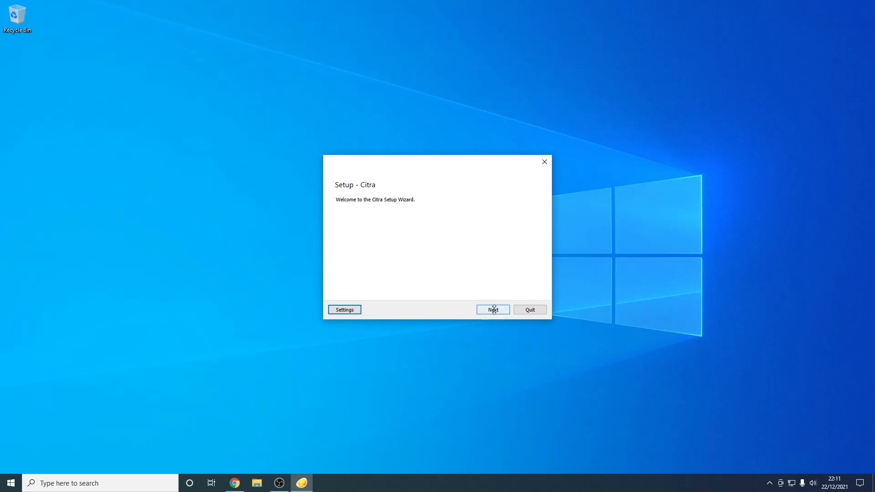
Step: Keep the default install folder and continue with Citra Canary and Citra Nightly both selected
click(492, 310)
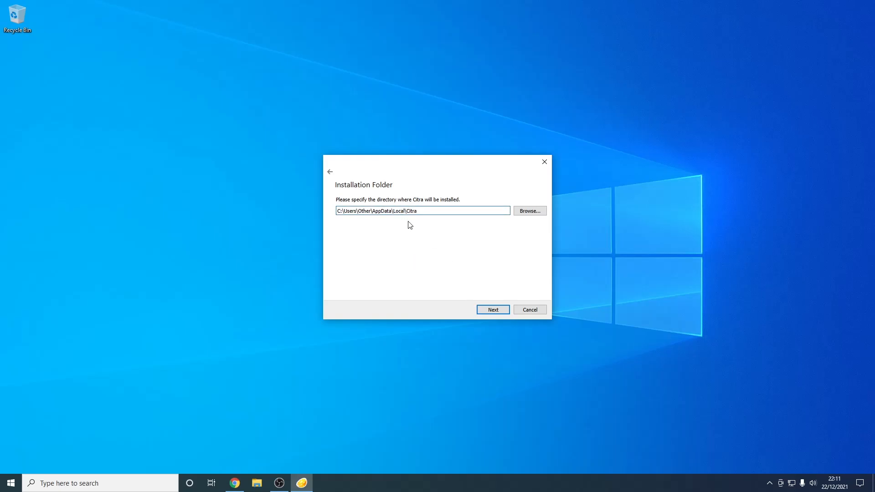
click(493, 310)
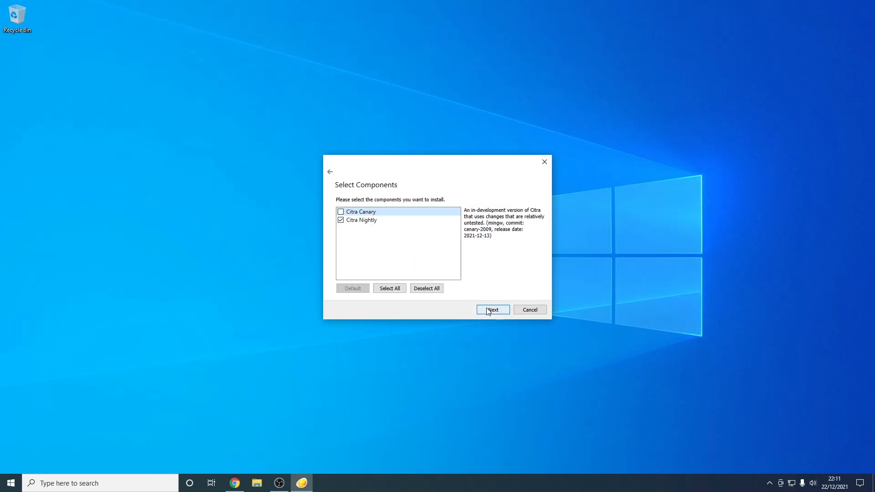
mouse_move(344, 203)
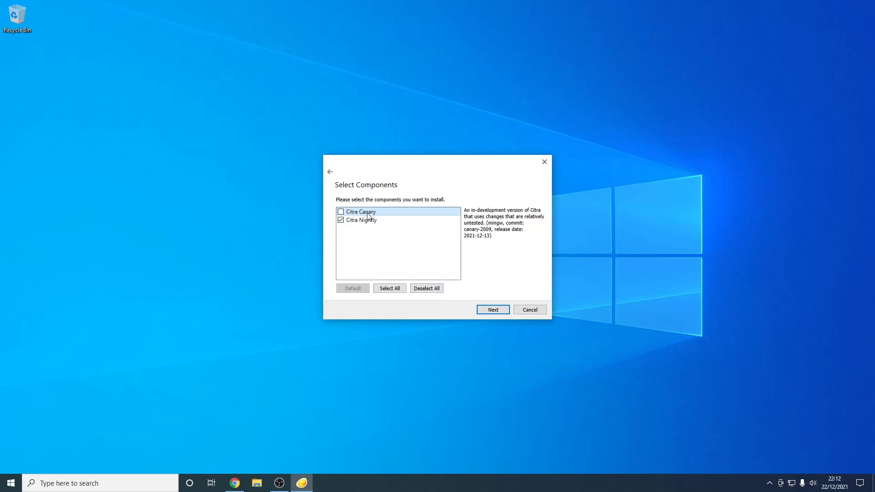
mouse_move(363, 215)
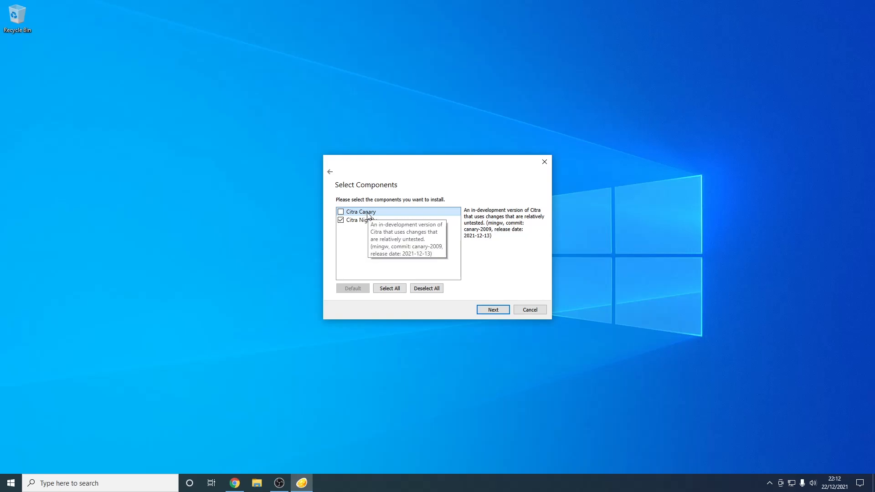
mouse_move(392, 194)
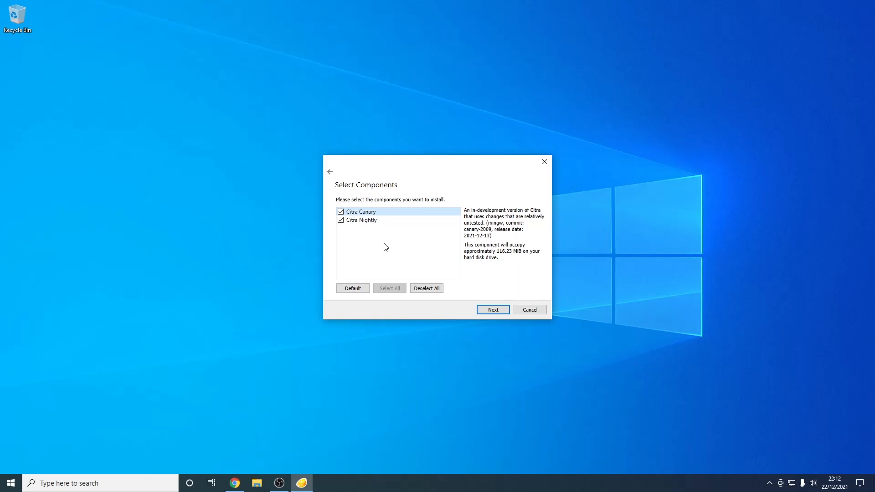
click(492, 309)
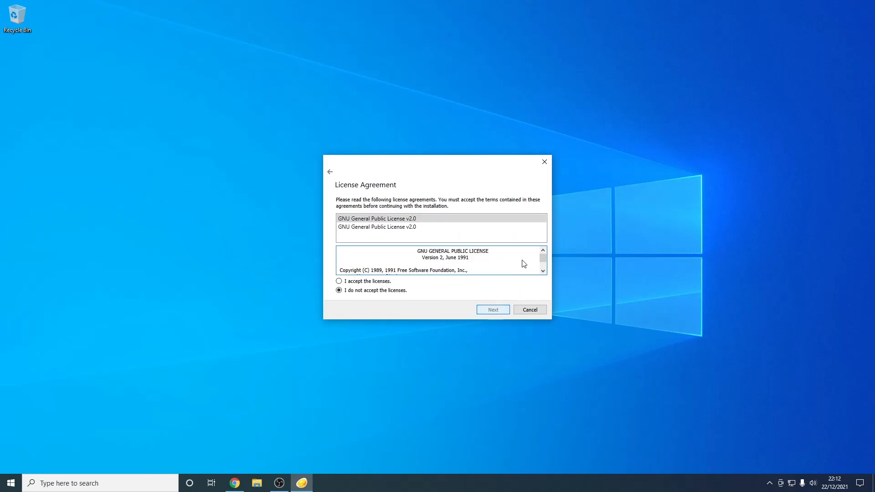
Step: Accept the GPL licence and keep 'Citra' as the Start Menu shortcut folder
scroll(down, 3)
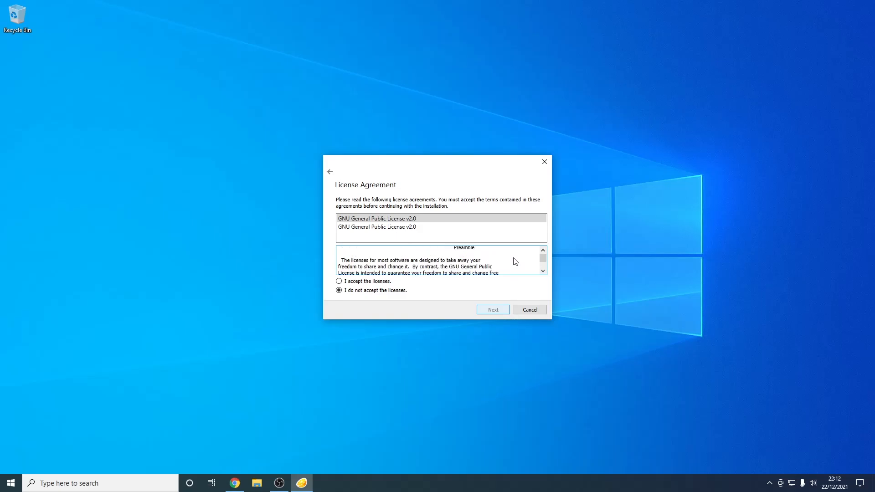
scroll(down, 3)
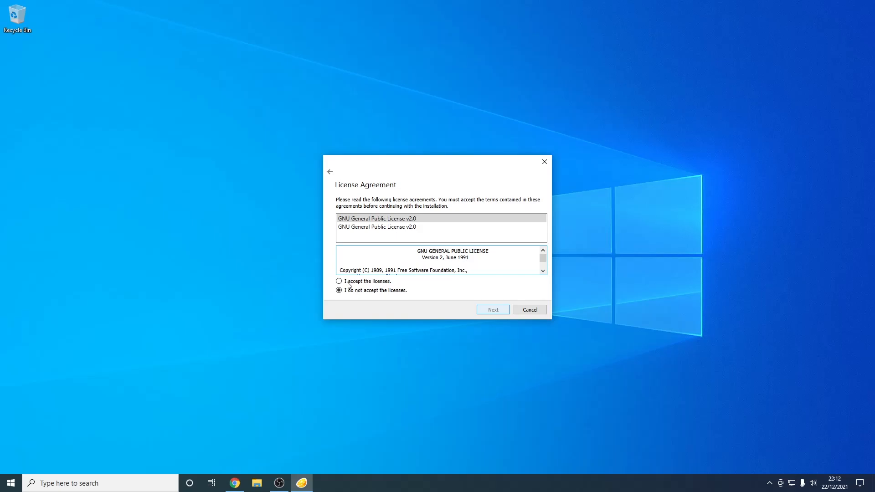
click(339, 280)
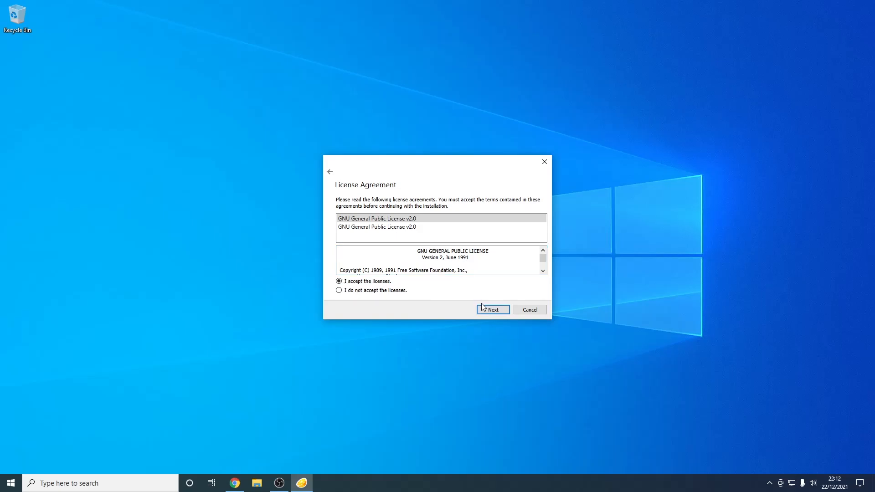
click(492, 309)
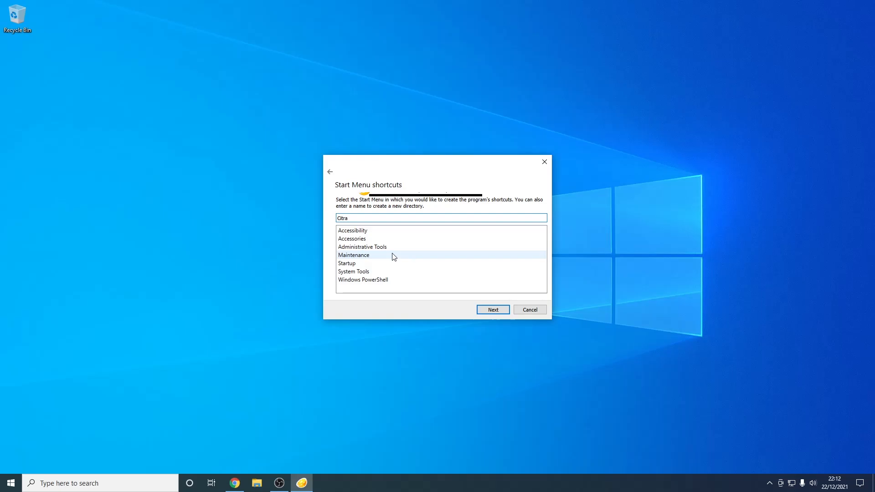
click(363, 280)
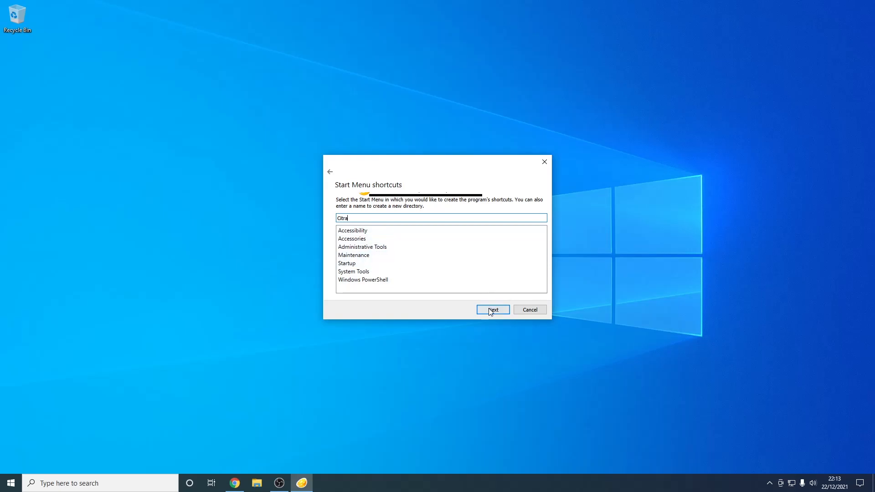
Step: Install Citra with the chosen shortcut folder and finish the wizard
click(492, 310)
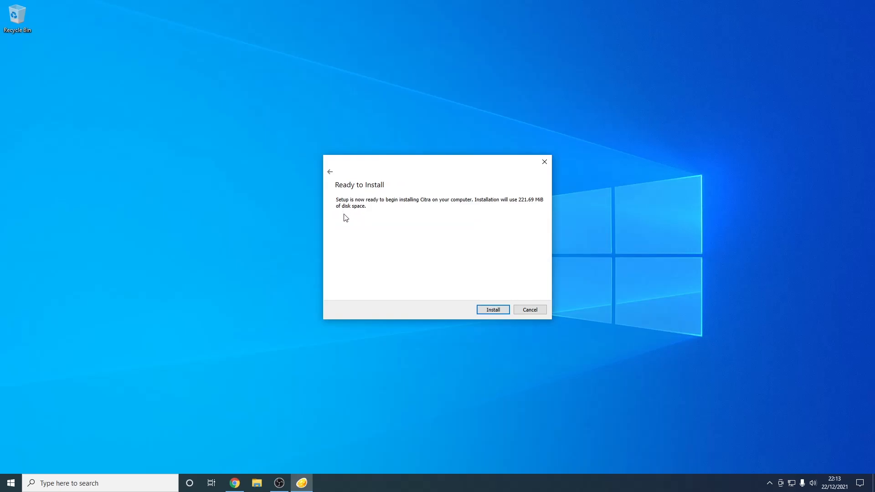
mouse_move(520, 206)
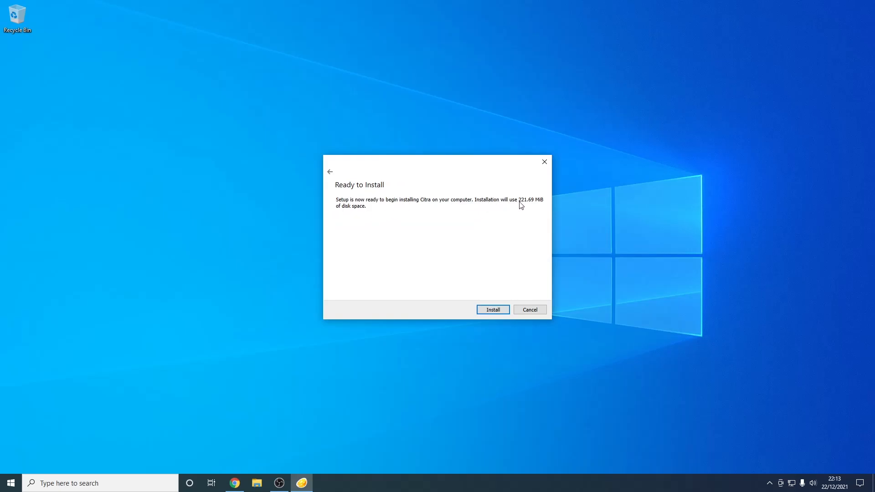
mouse_move(521, 204)
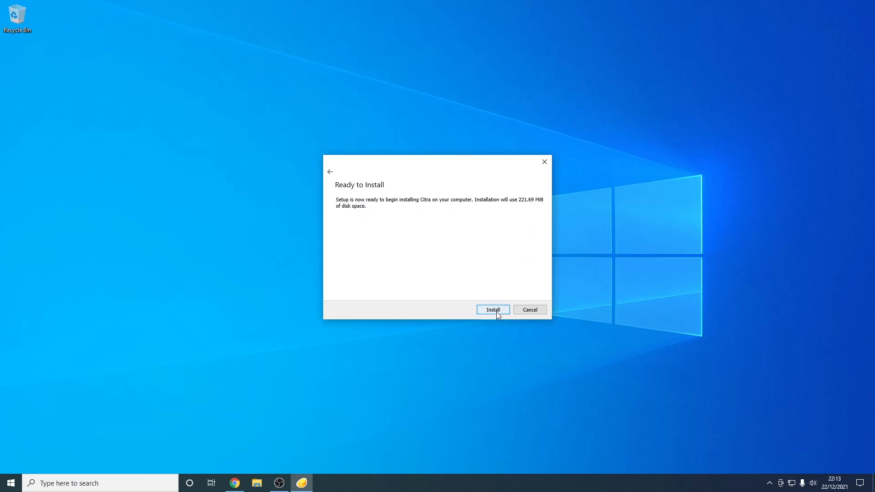
click(492, 310)
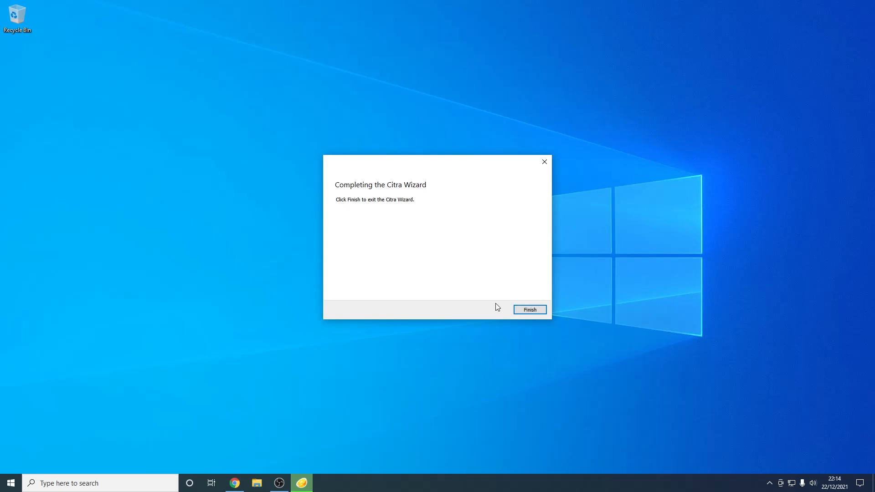
click(529, 309)
text(citra)
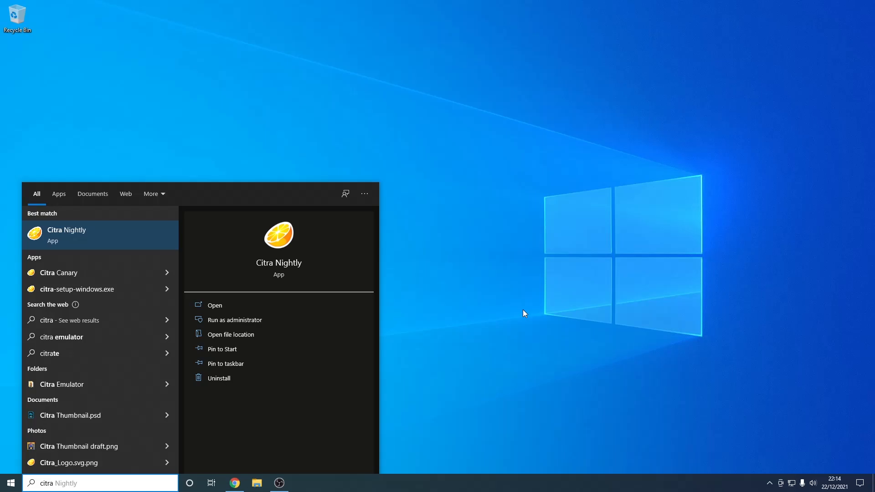
mouse_move(110, 242)
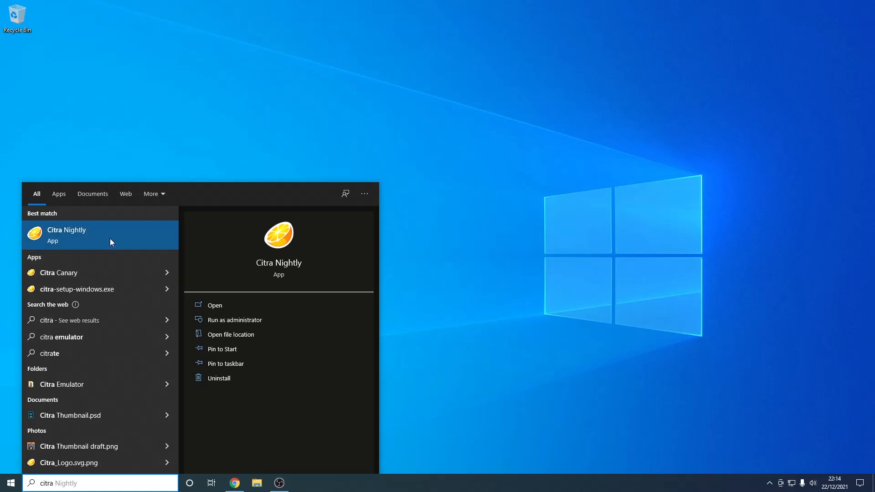
mouse_move(234, 311)
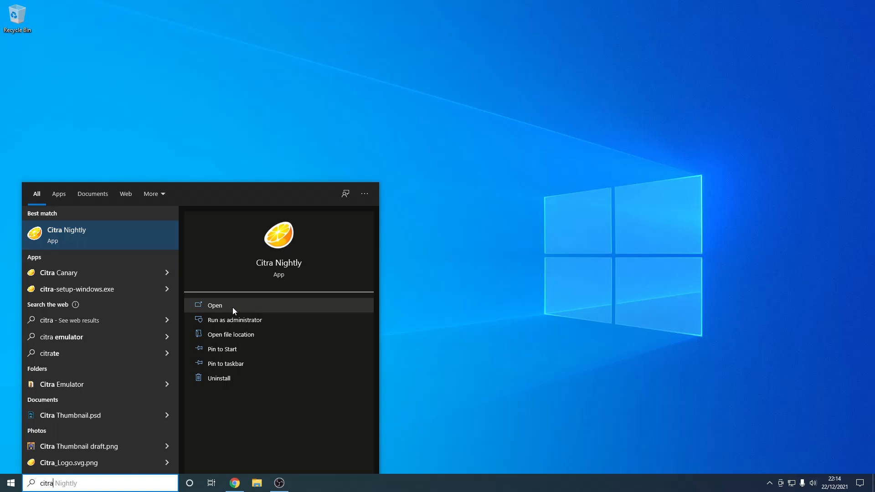
Step: Launch Citra Nightly from the Start Menu search for 'citra'
click(214, 305)
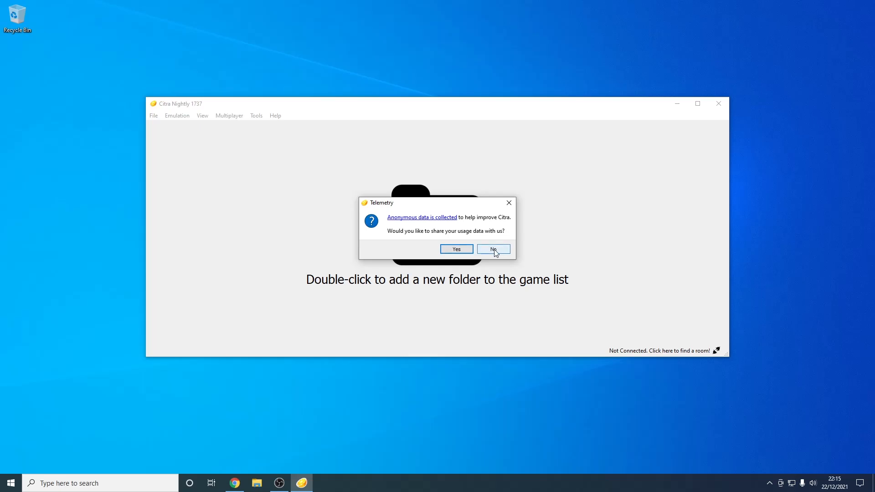
Step: Answer No to Citra's anonymous usage data prompt
click(493, 249)
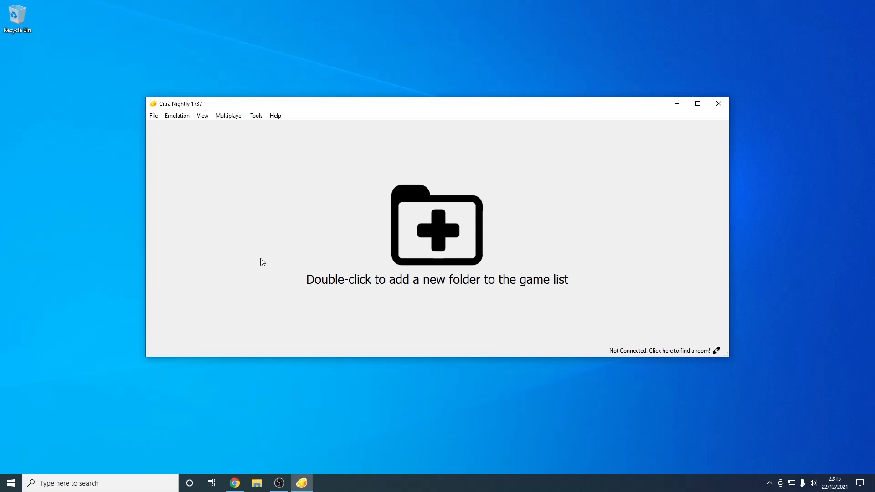
mouse_move(374, 314)
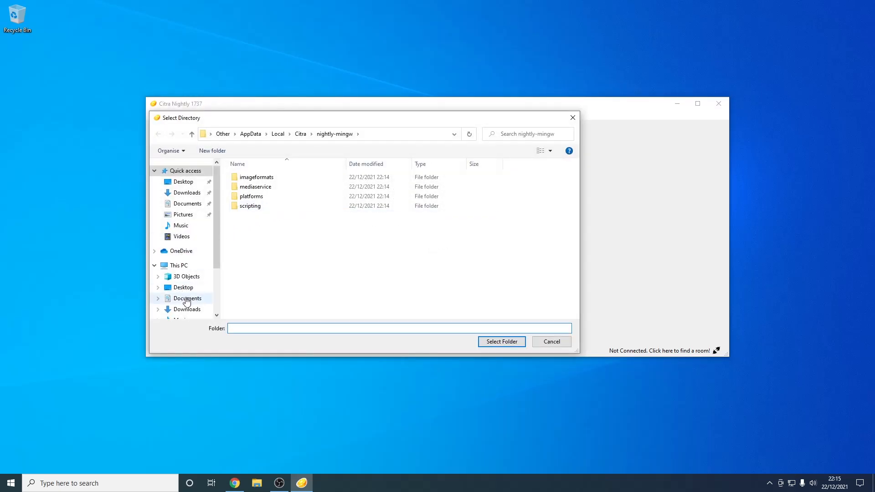
Step: Create a '3DS Games' folder in Documents and add it as Citra's game directory
click(188, 299)
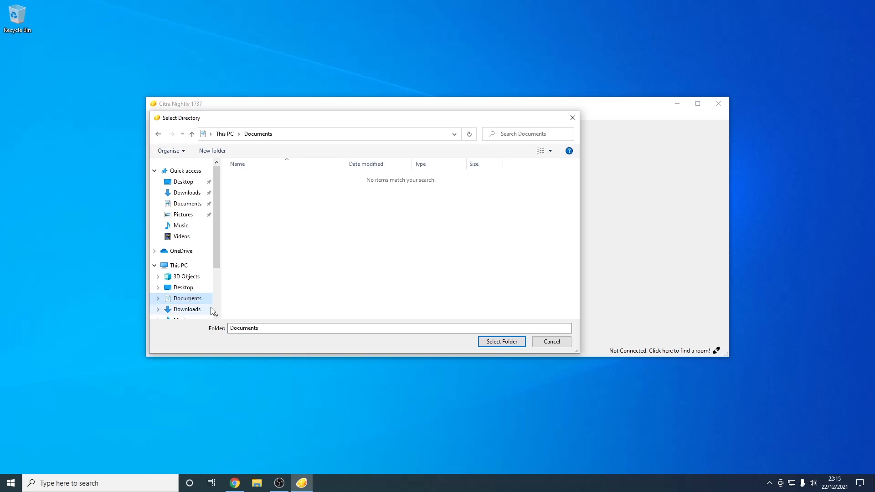
click(211, 151)
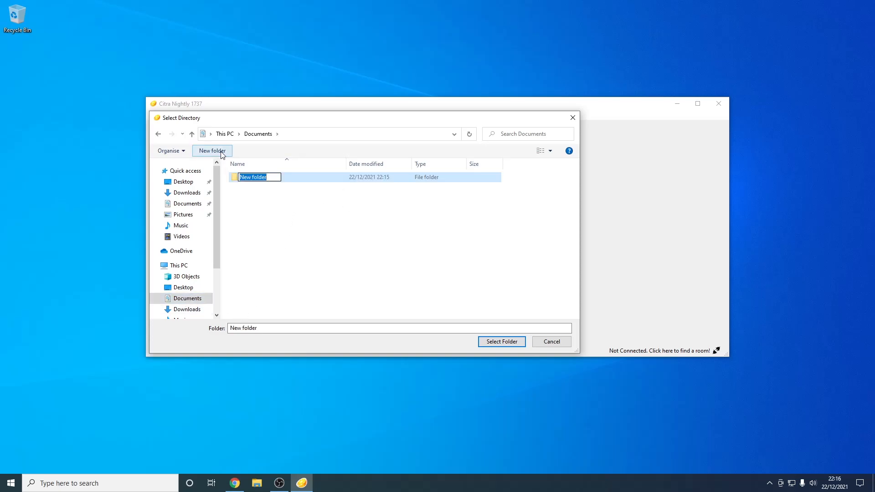
text(3DS Games)
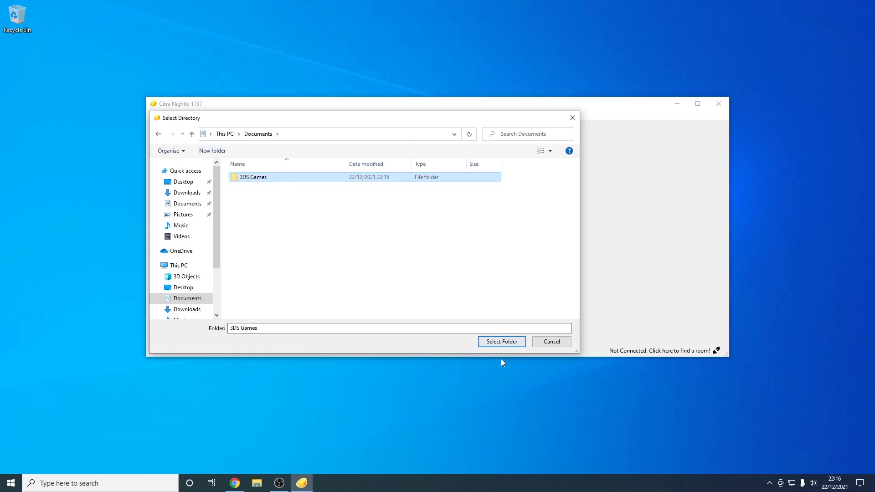
click(501, 342)
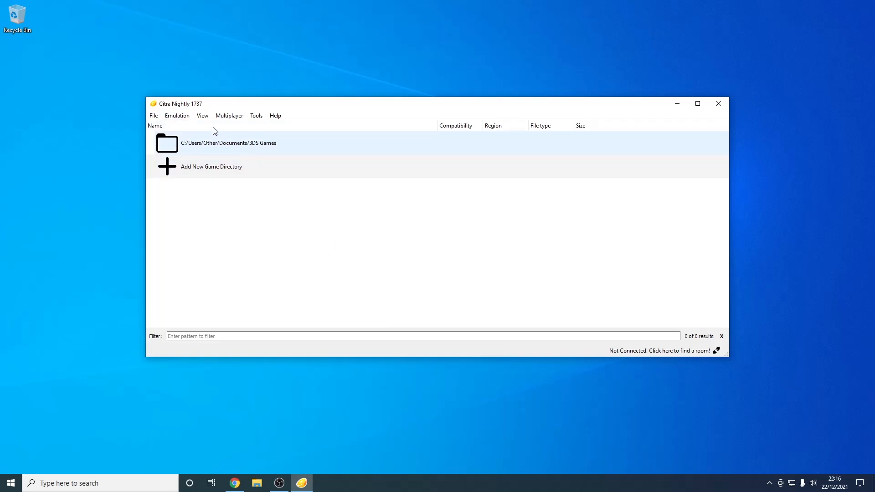
mouse_move(264, 149)
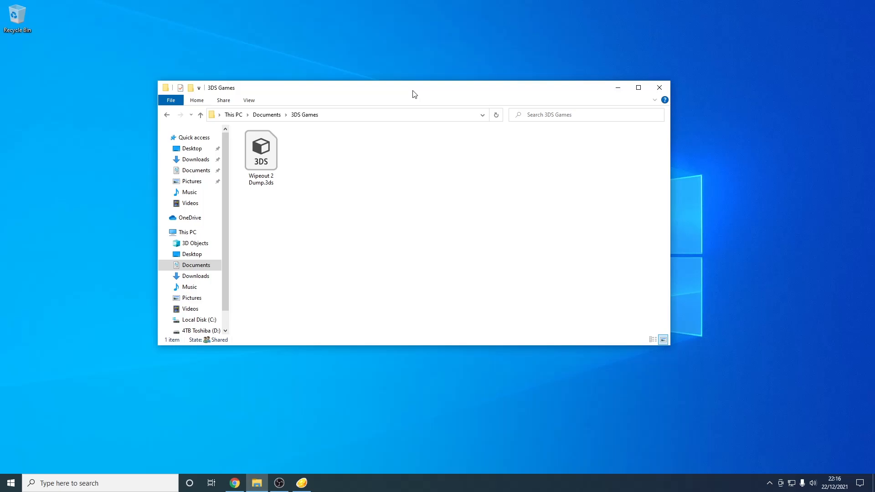
mouse_move(321, 423)
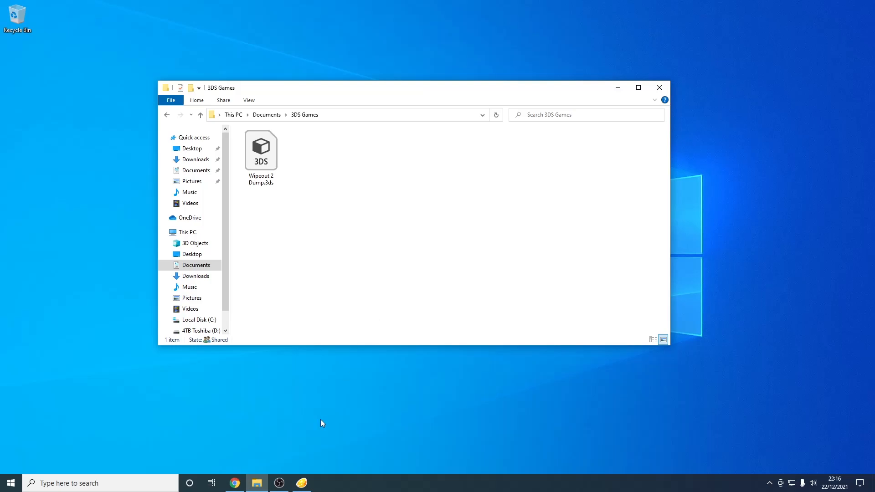
mouse_move(394, 397)
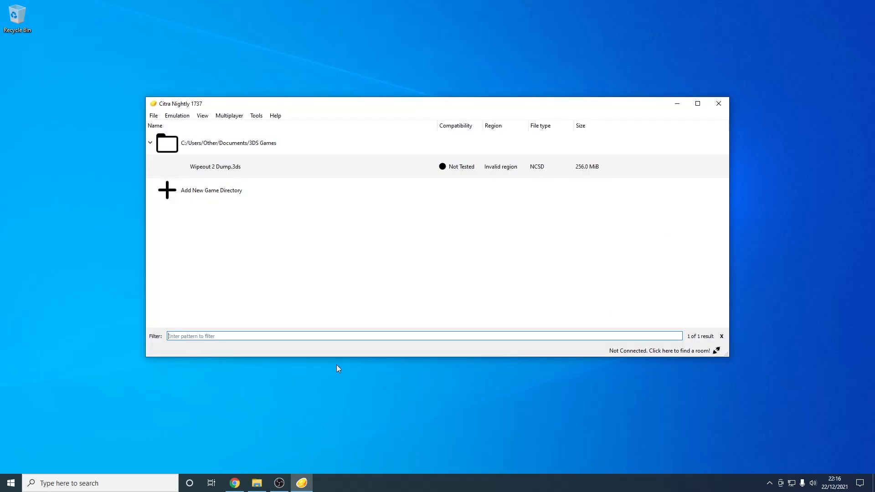
mouse_move(199, 191)
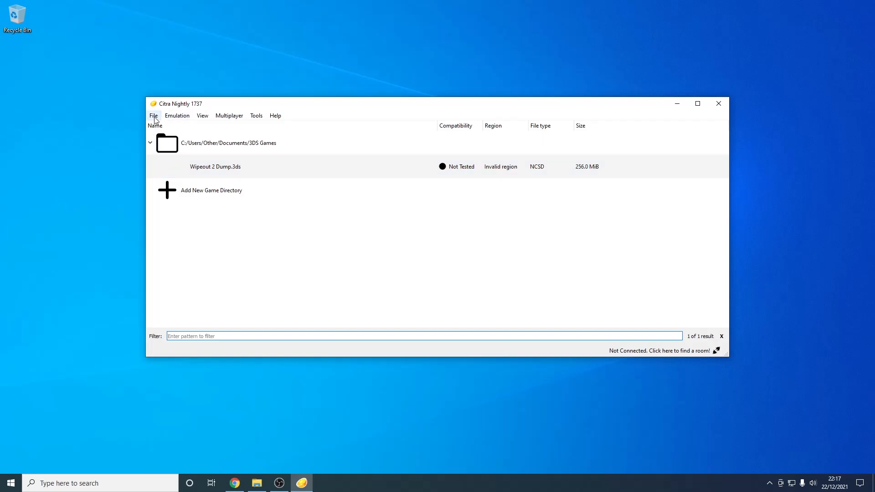
click(153, 116)
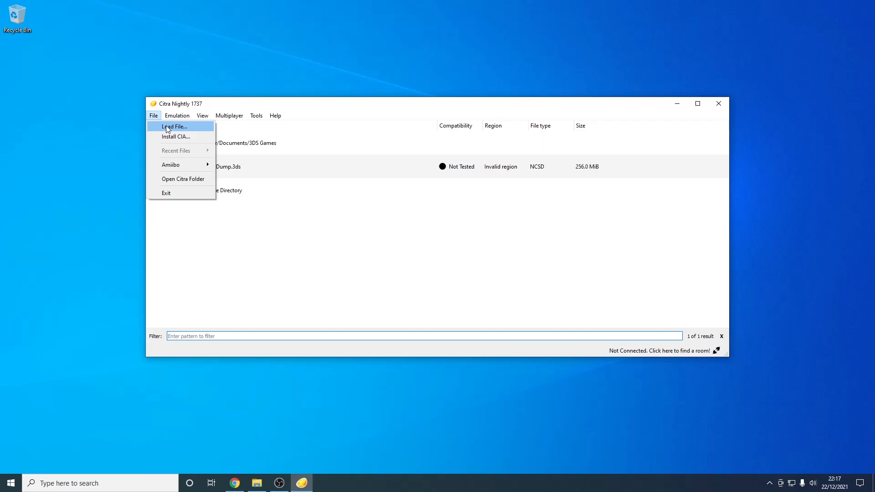
mouse_move(198, 138)
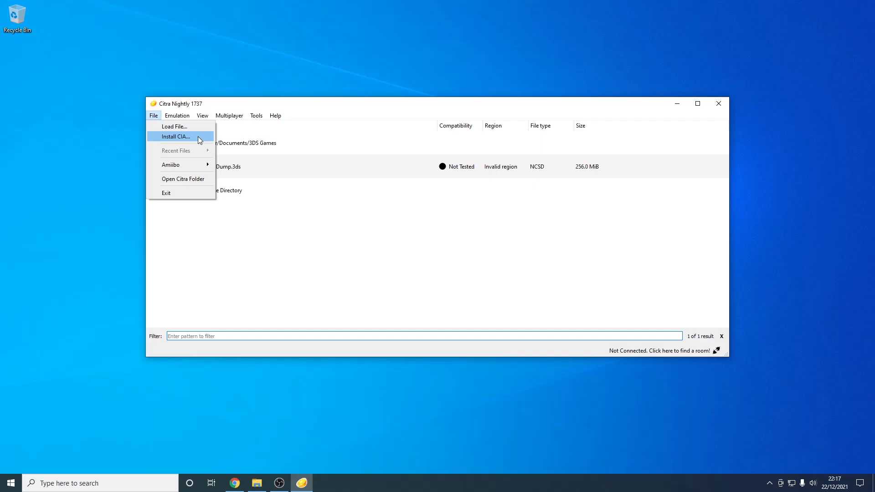
mouse_move(184, 164)
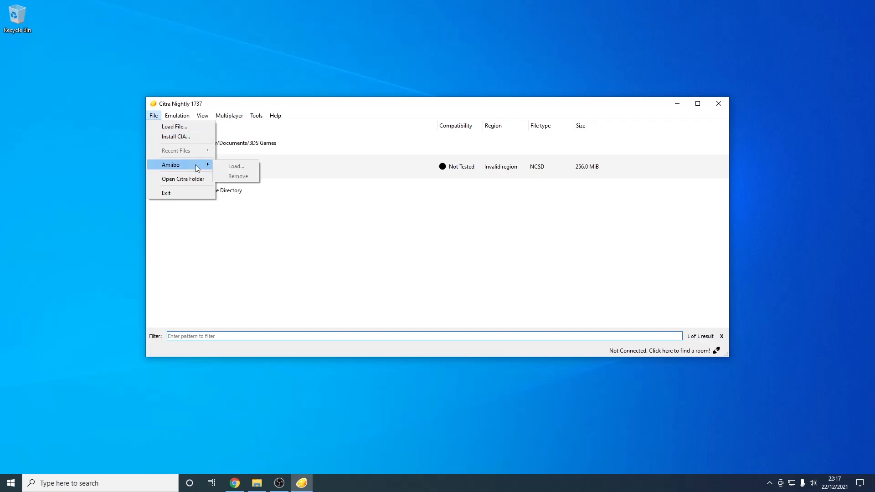
mouse_move(183, 180)
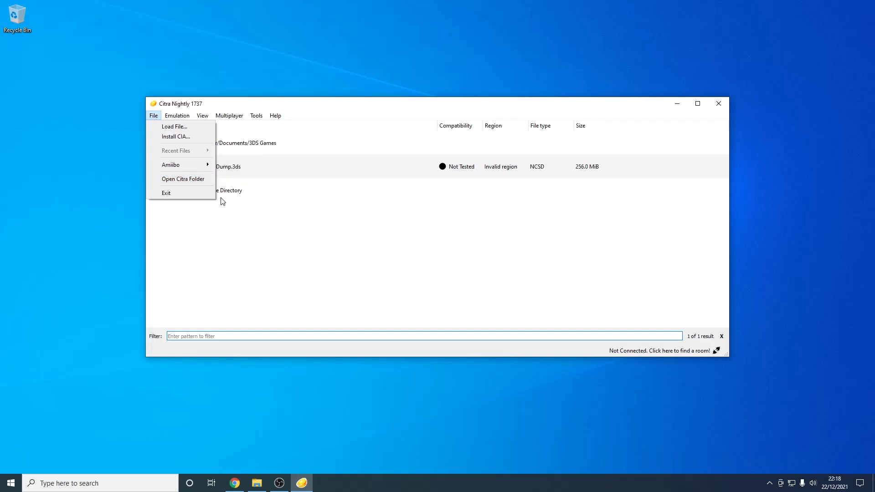
click(177, 116)
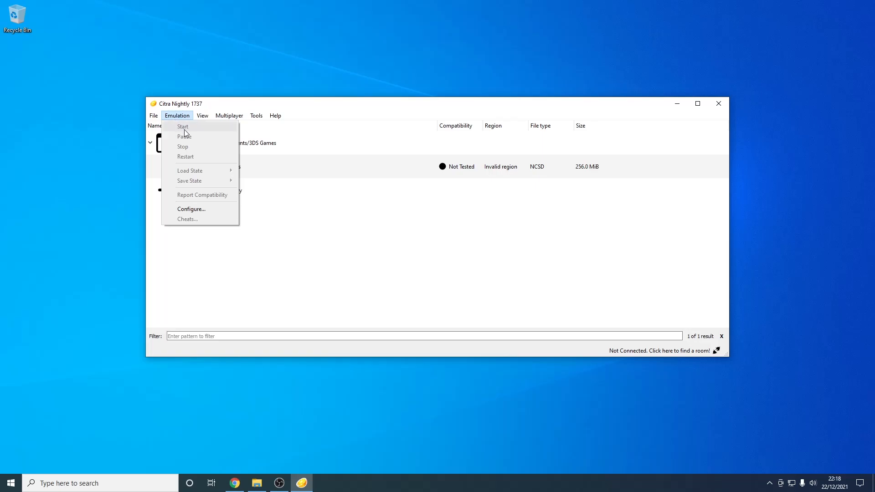
mouse_move(190, 149)
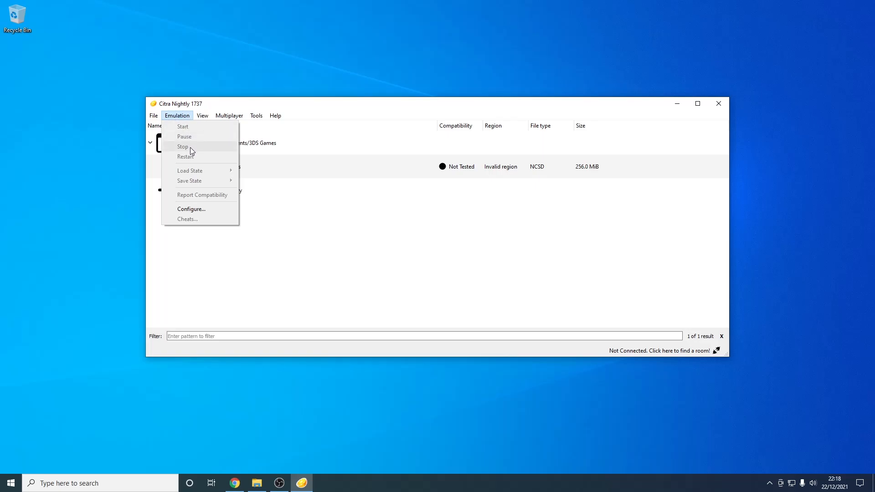
mouse_move(198, 205)
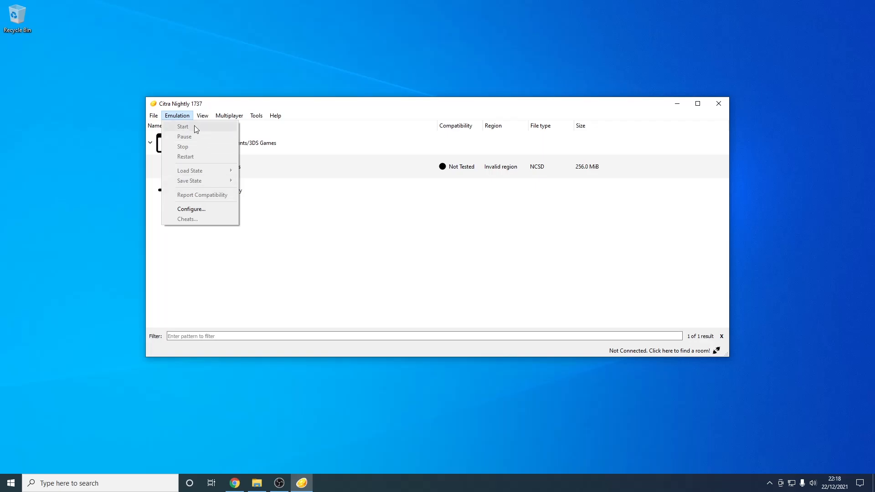
mouse_move(199, 138)
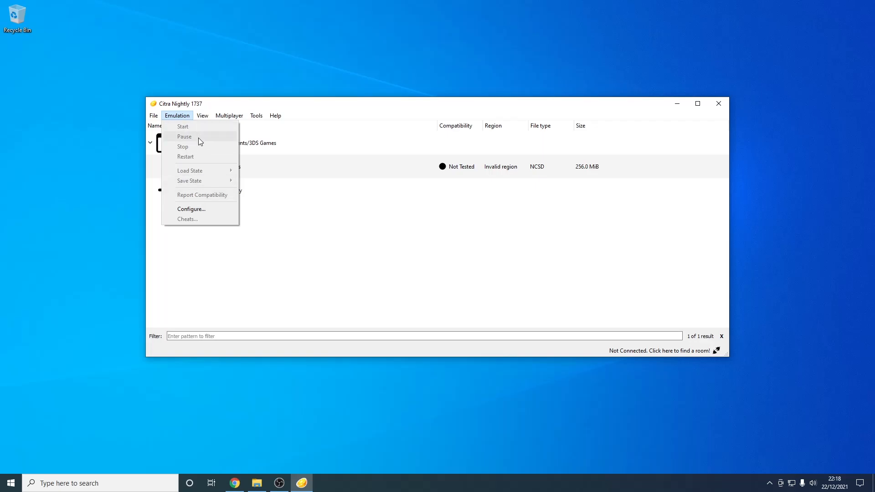
mouse_move(196, 180)
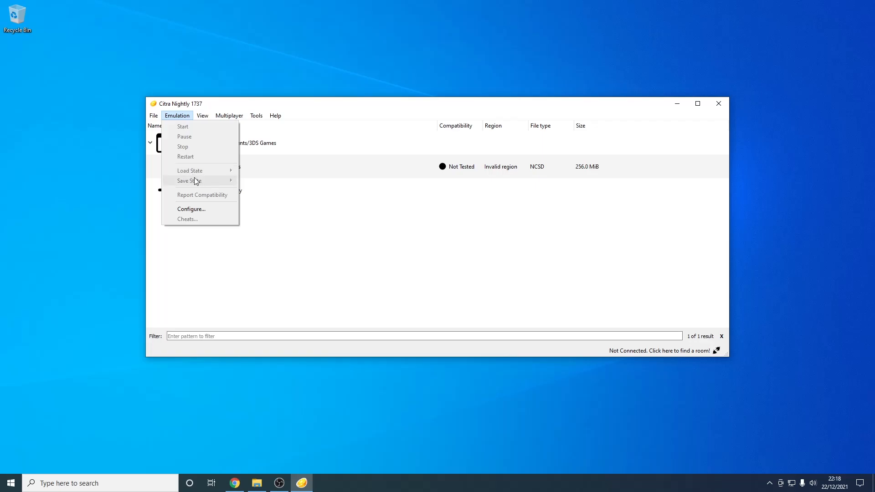
mouse_move(198, 180)
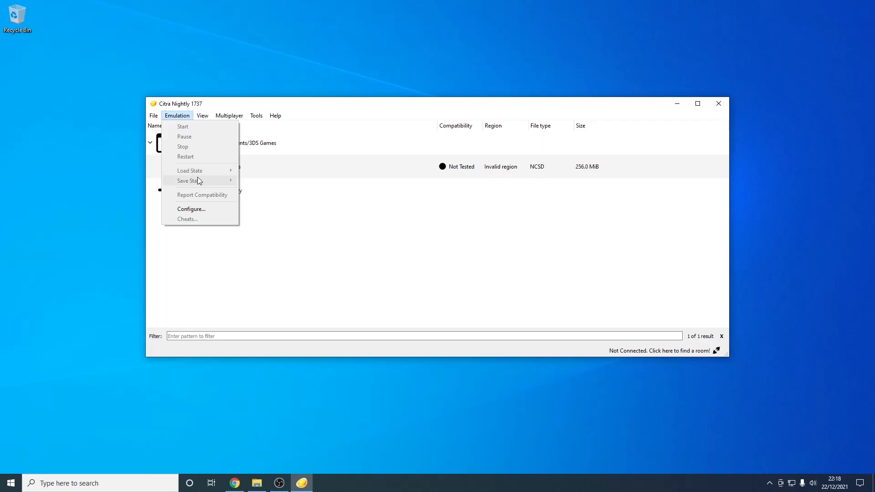
mouse_move(190, 209)
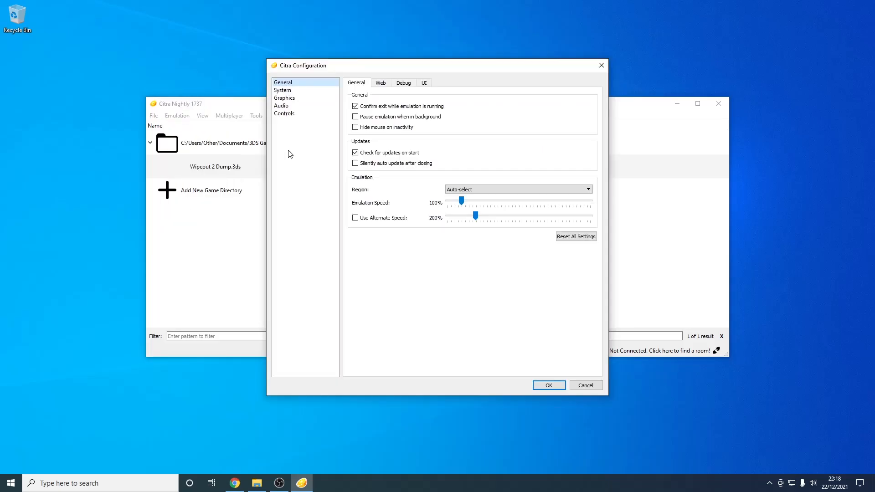
mouse_move(285, 98)
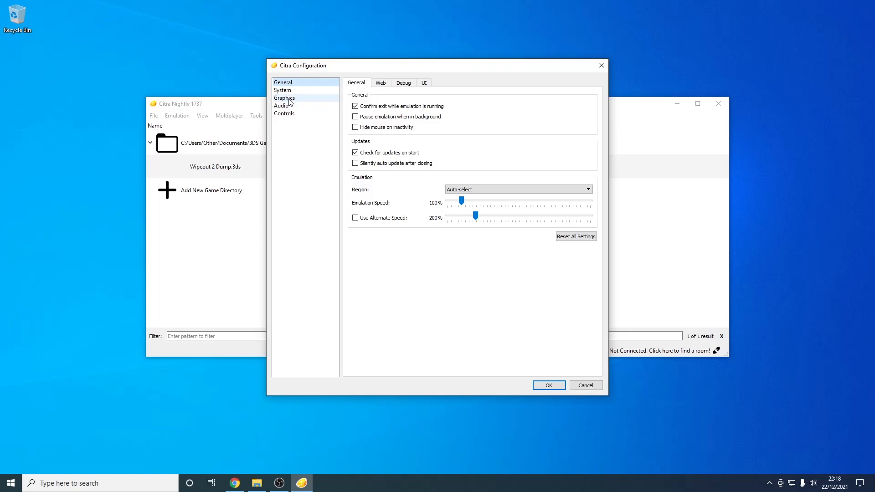
Step: Set Graphics internal resolution to Auto (Window Size) in Citra's configuration
click(285, 97)
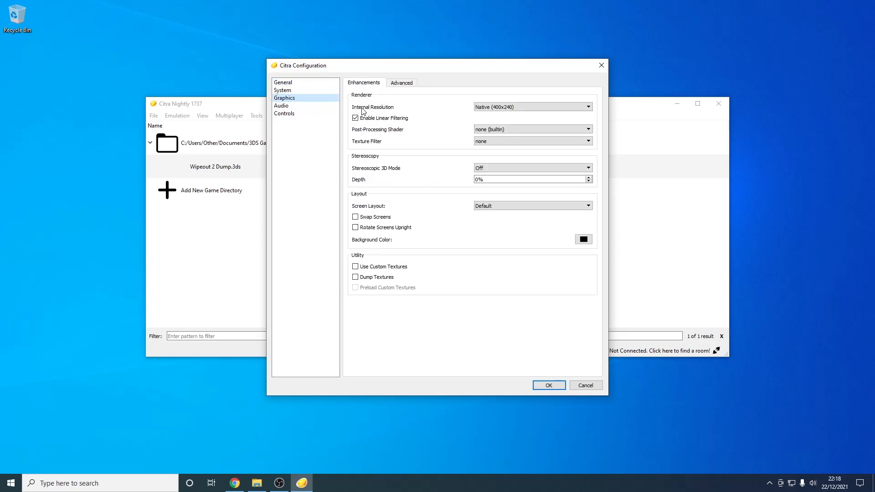
mouse_move(392, 110)
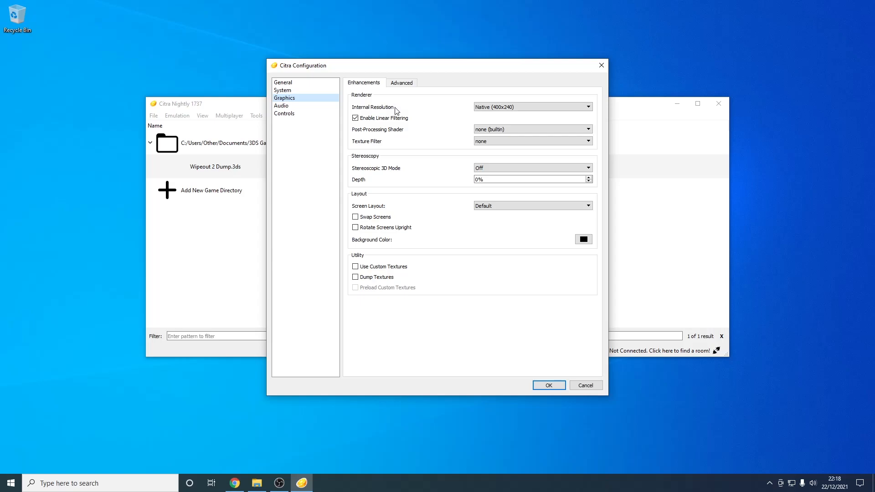
click(530, 107)
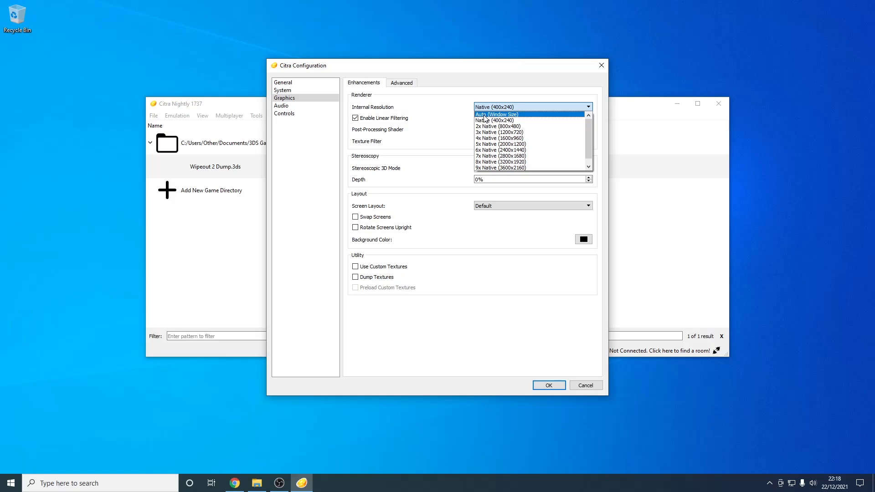
click(496, 114)
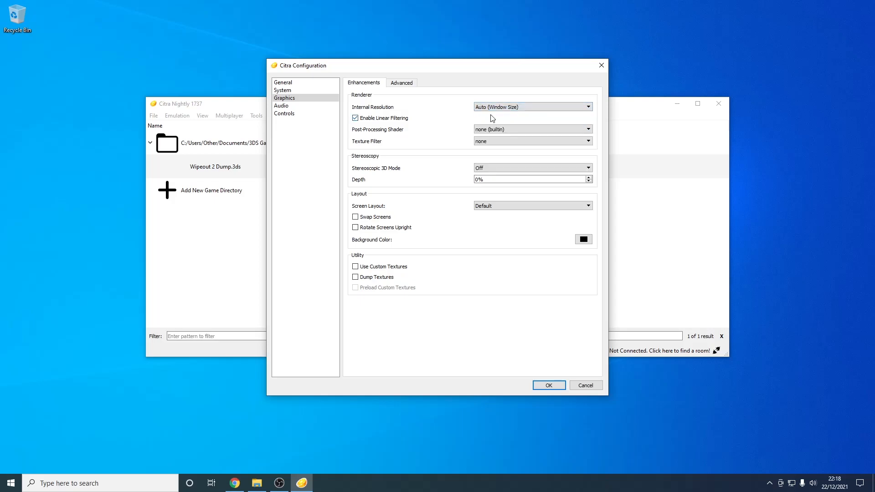
drag(436, 65, 419, 41)
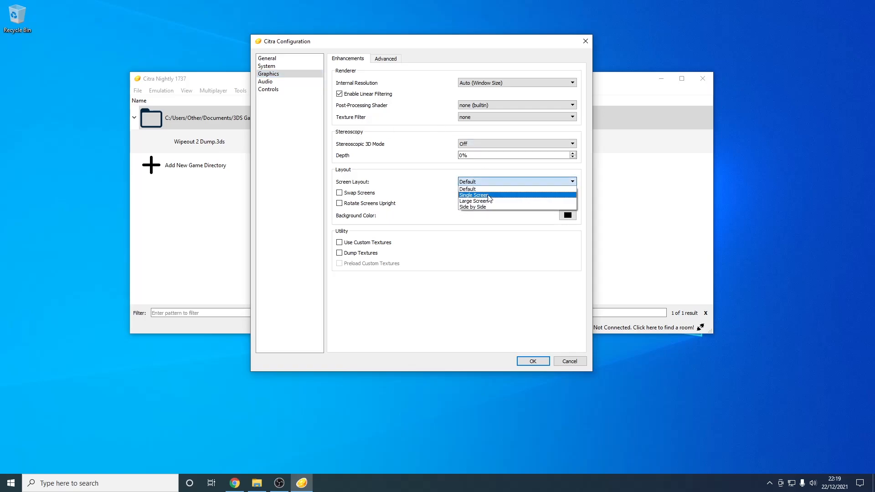
mouse_move(490, 207)
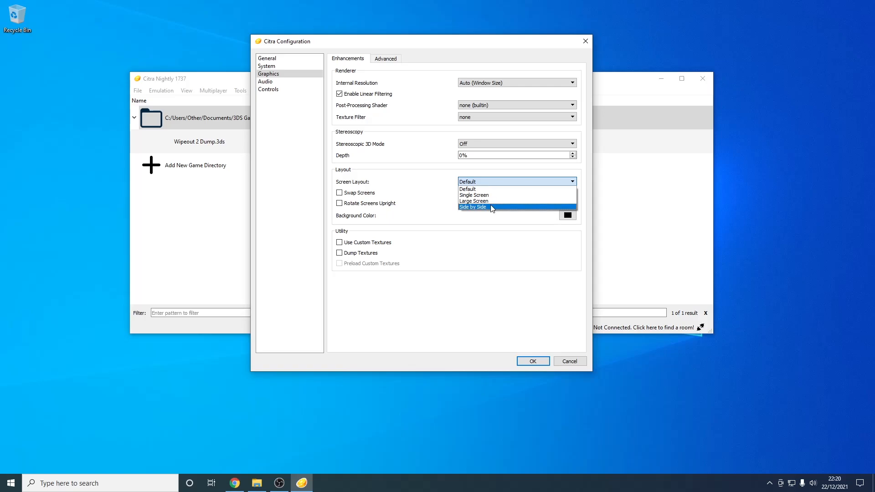
mouse_move(476, 201)
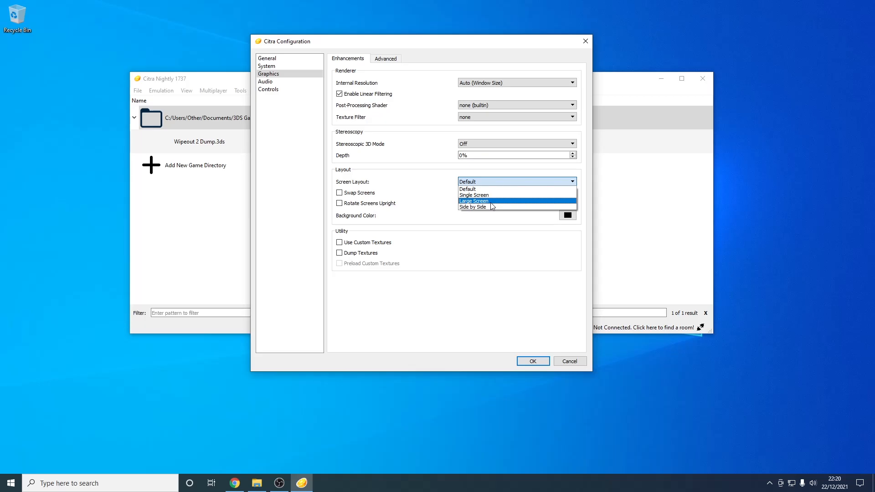
Step: Choose Side by Side as the screen layout in Graphics settings
click(473, 207)
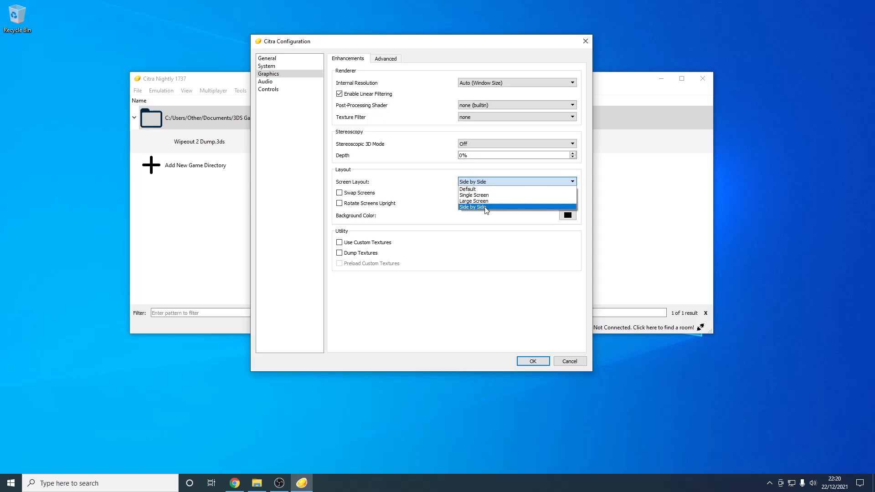
click(268, 89)
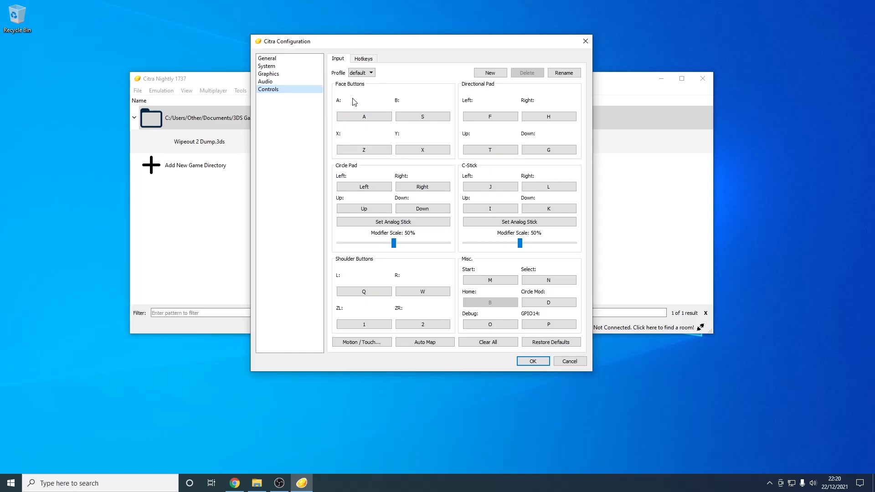
Step: Review the Controls input mappings for the A and B buttons, then close the configuration
click(268, 74)
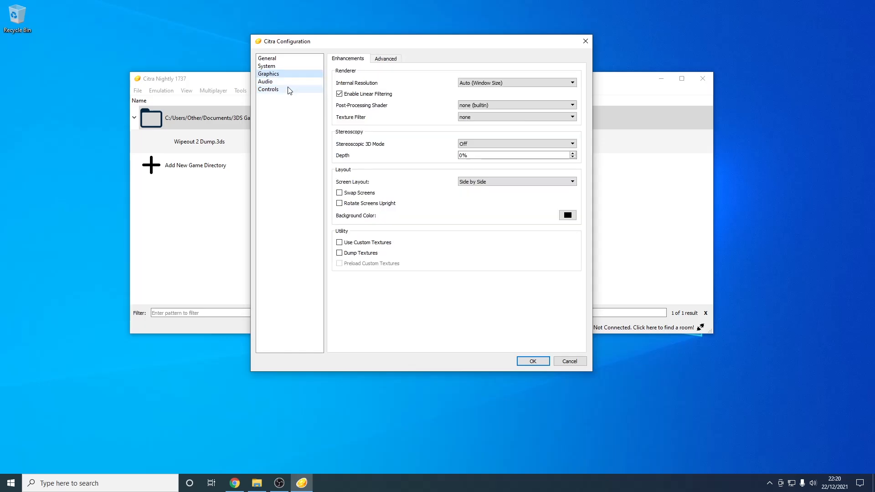
click(268, 89)
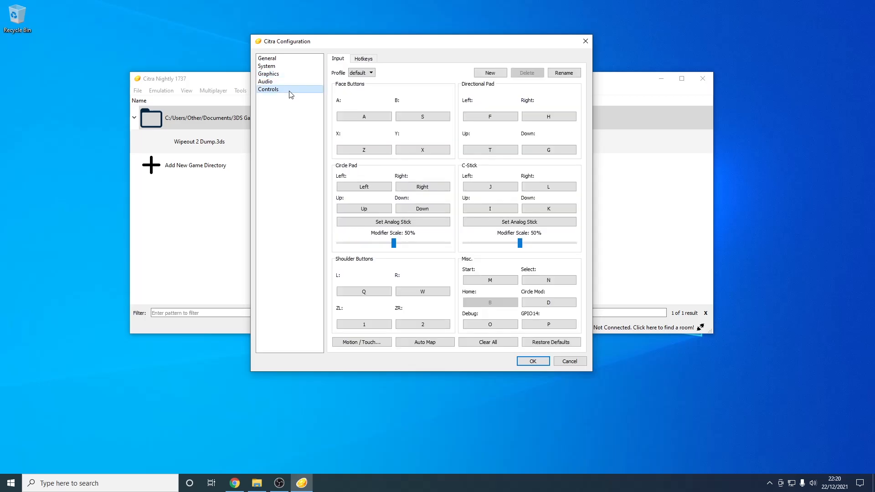
click(422, 116)
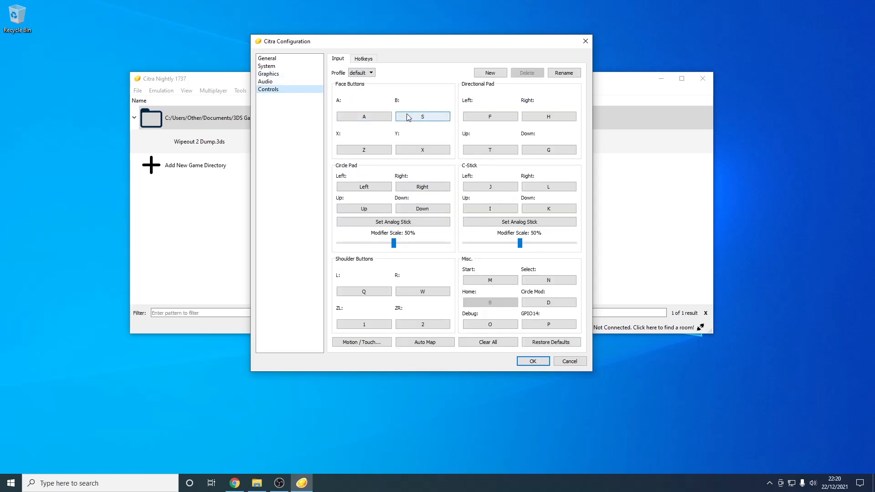
click(364, 116)
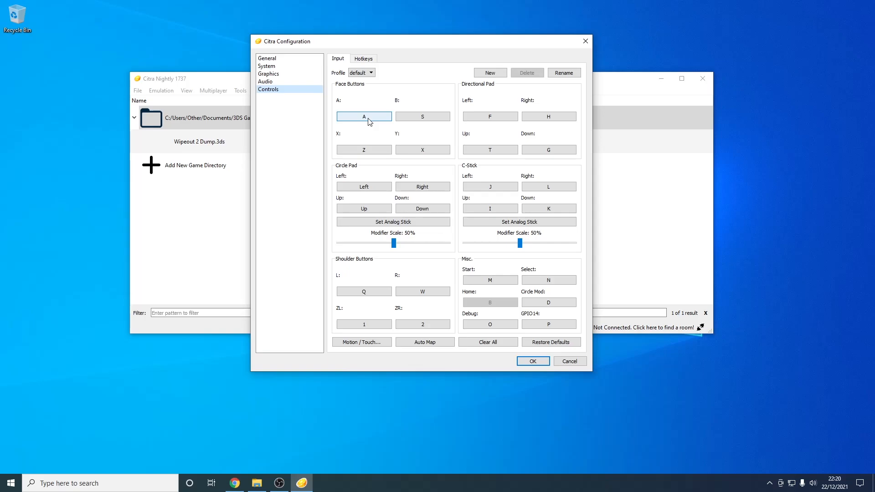
click(532, 361)
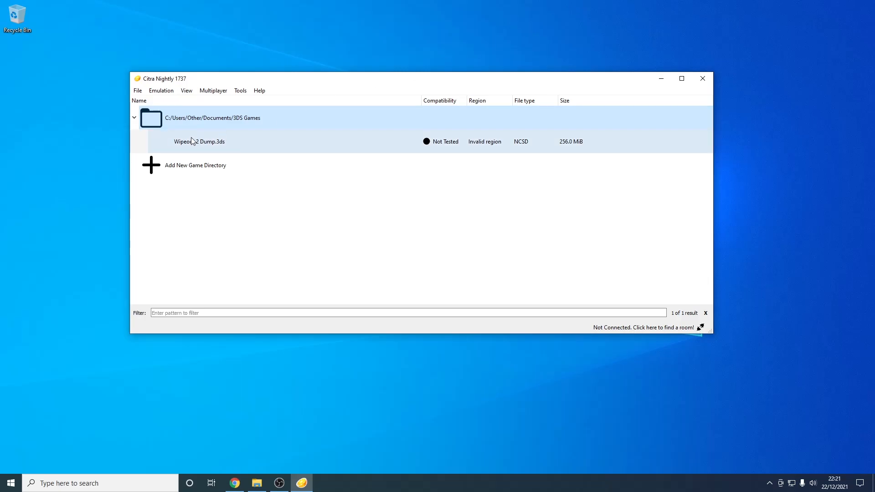
mouse_move(258, 149)
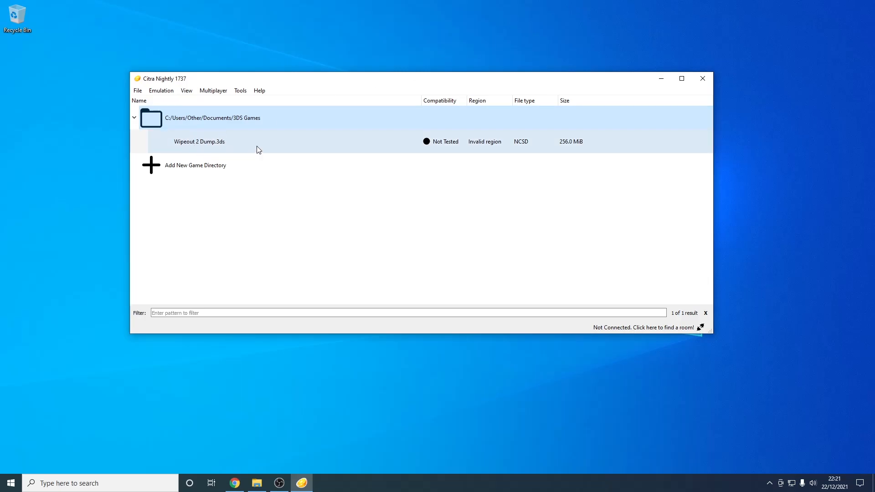